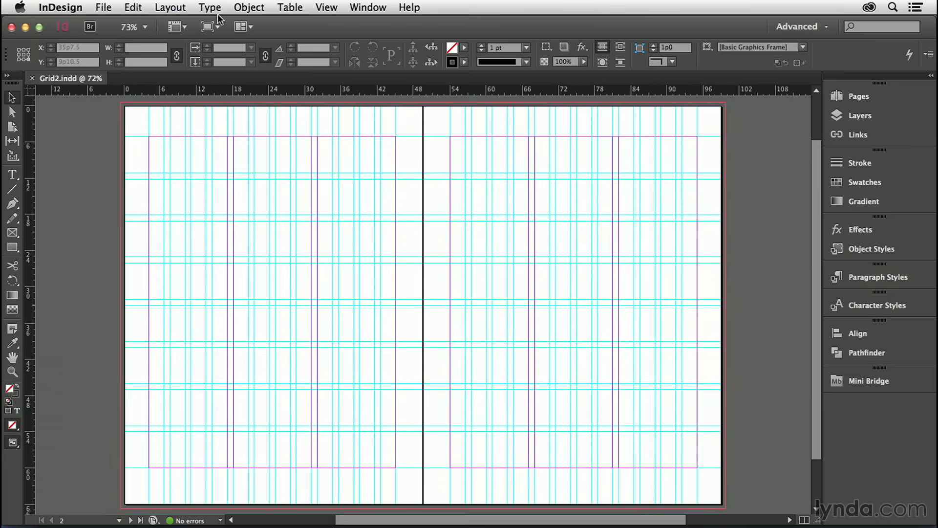
# - Lower the baseline grid View Threshold from 75% to 65 in Grids preferences
pyautogui.click(207, 26)
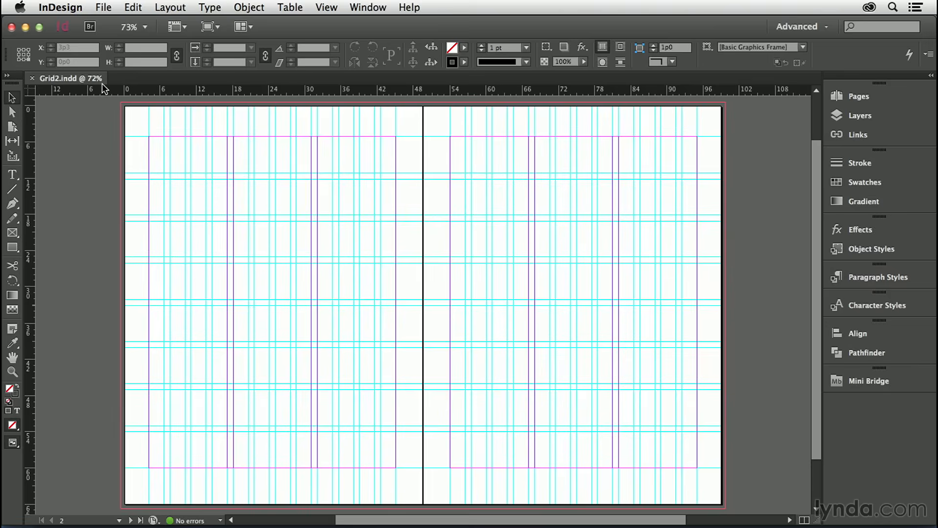
pyautogui.click(60, 7)
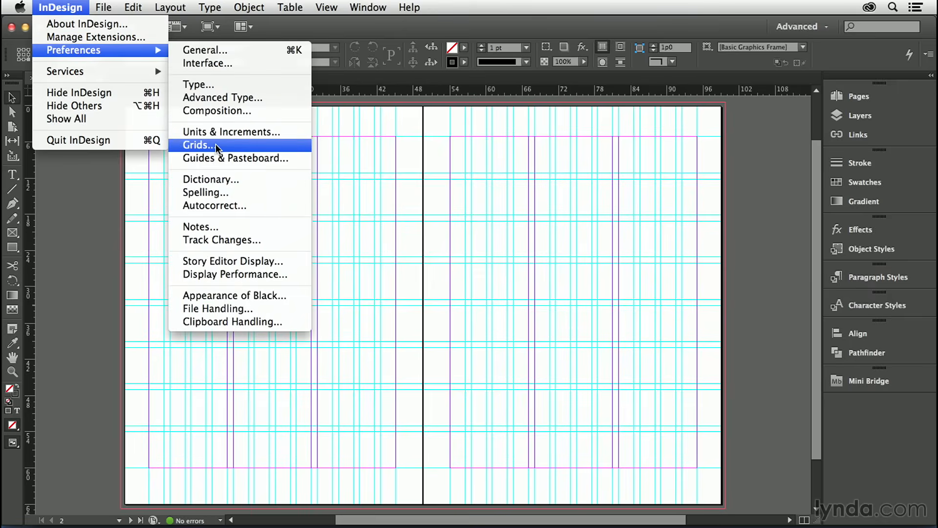
pyautogui.click(199, 145)
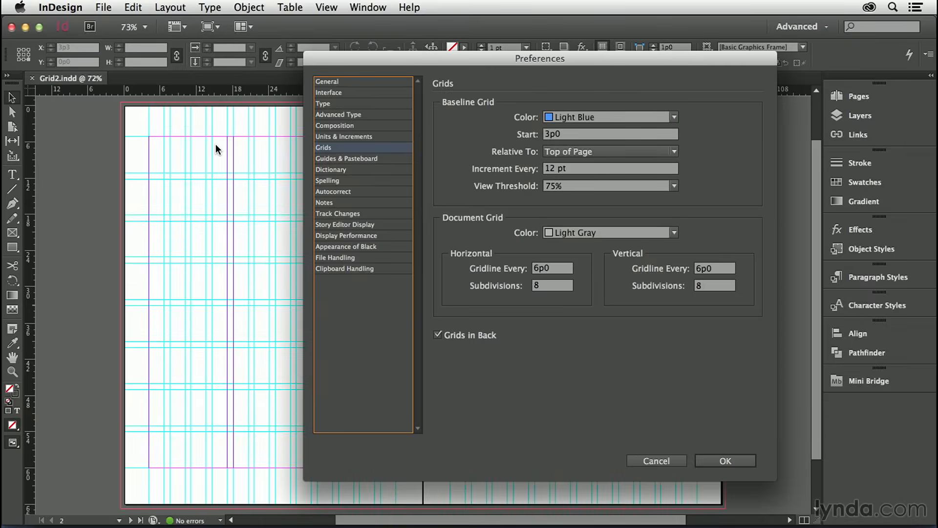
pyautogui.click(604, 185)
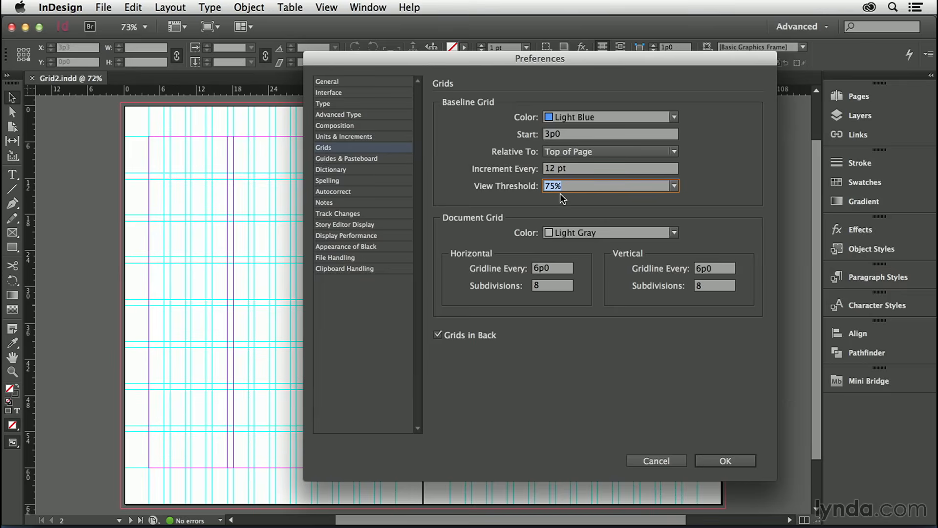
pyautogui.write('65')
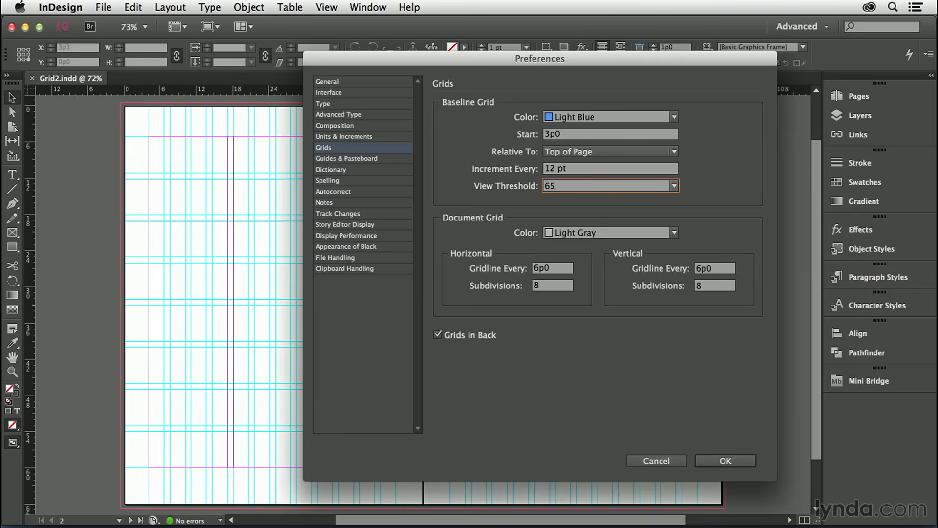
pyautogui.click(604, 186)
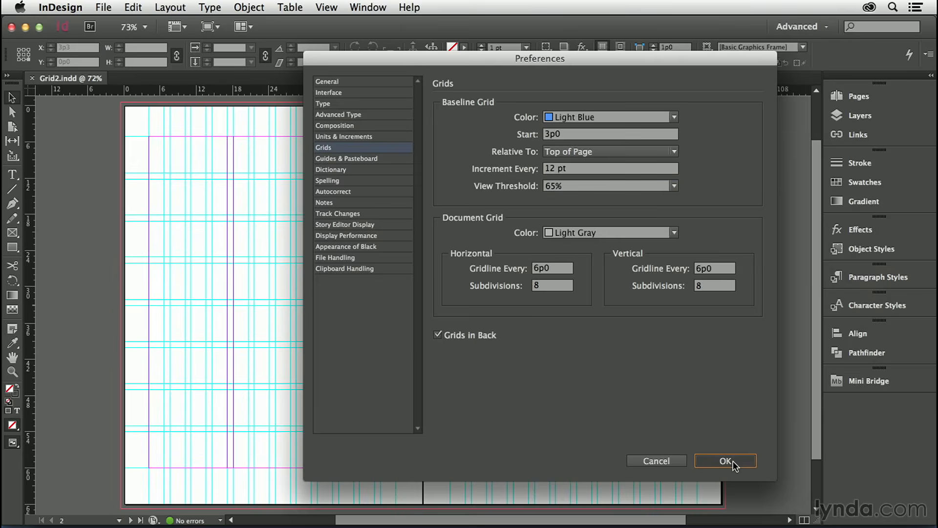
# - Apply the grid preferences so baseline grid lines appear across the spread
pyautogui.click(724, 460)
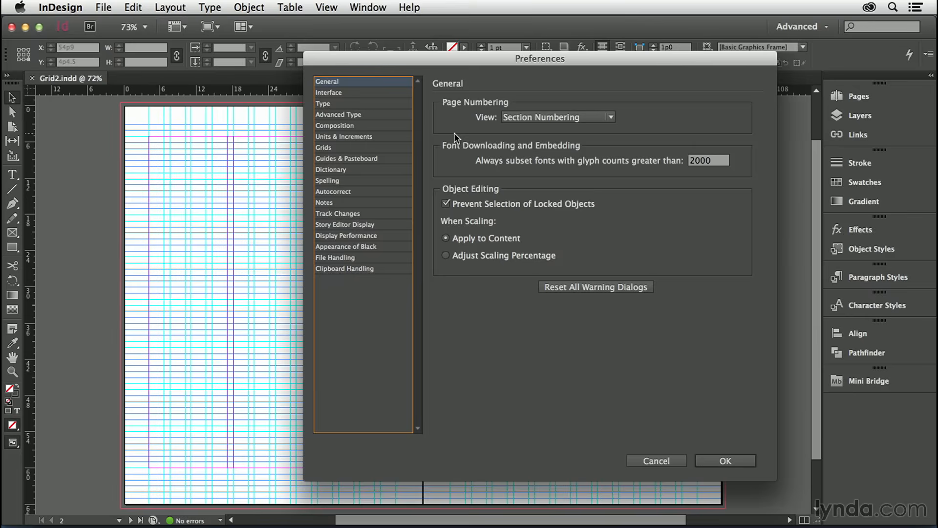
# - Make the baseline grid light gray, starting at 0 relative to the top margin
pyautogui.click(323, 147)
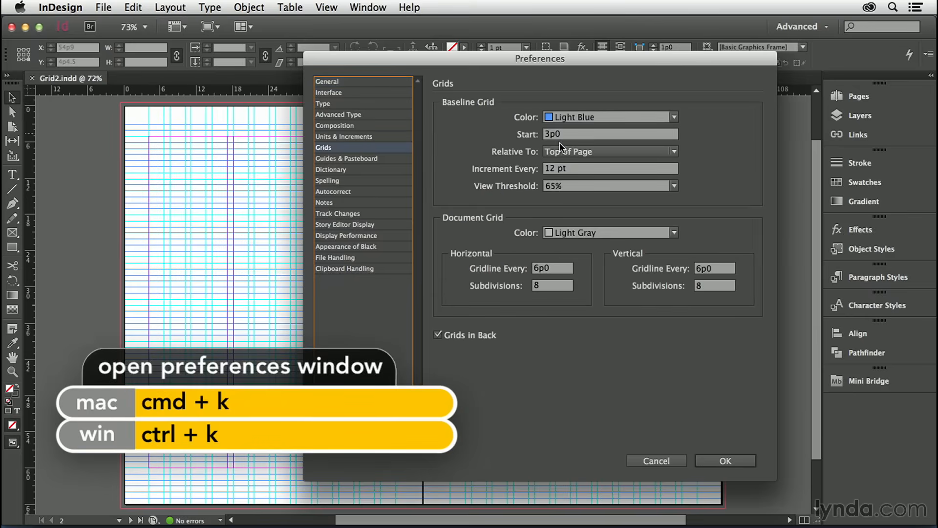
pyautogui.click(672, 116)
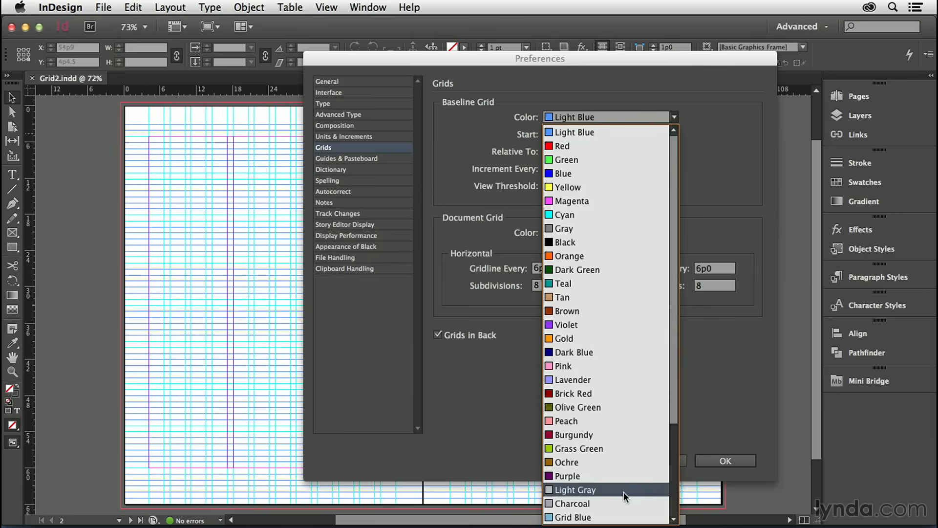
pyautogui.click(576, 489)
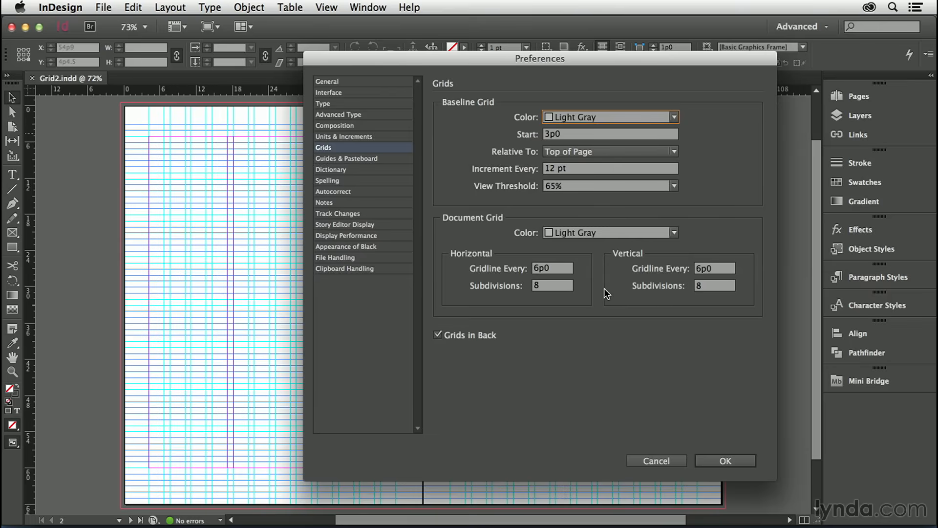
pyautogui.moveTo(652, 194)
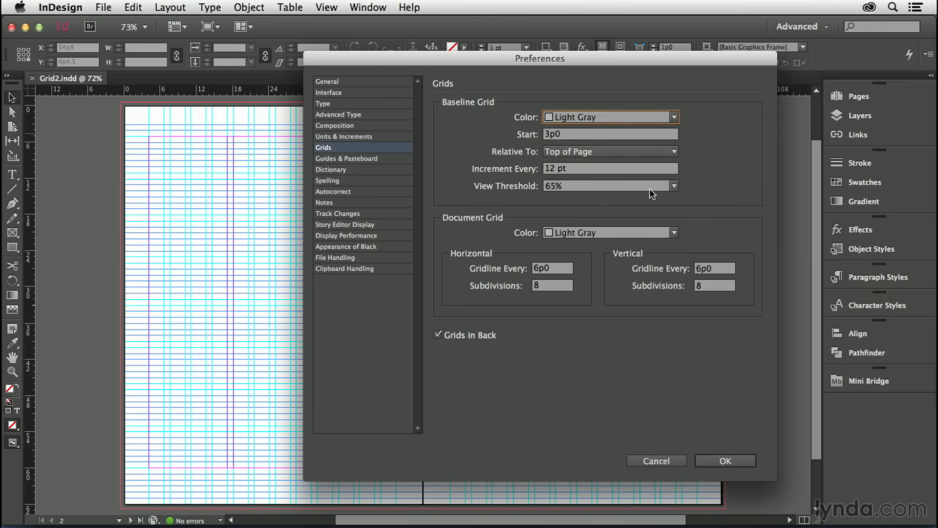
pyautogui.moveTo(569, 138)
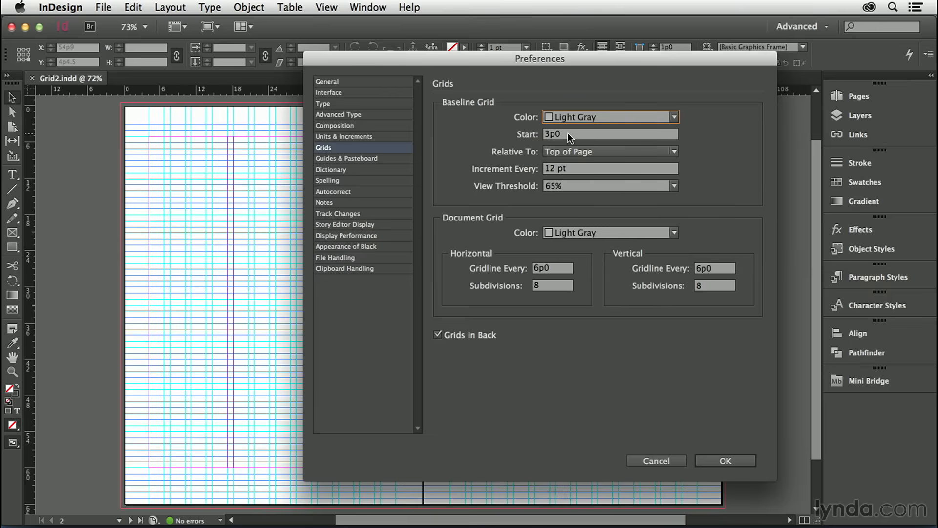
pyautogui.write('0')
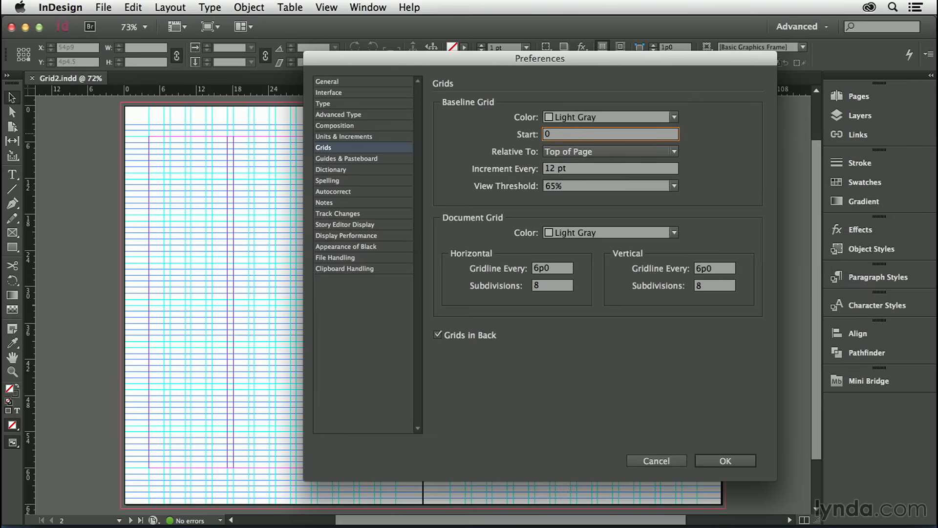
pyautogui.click(609, 151)
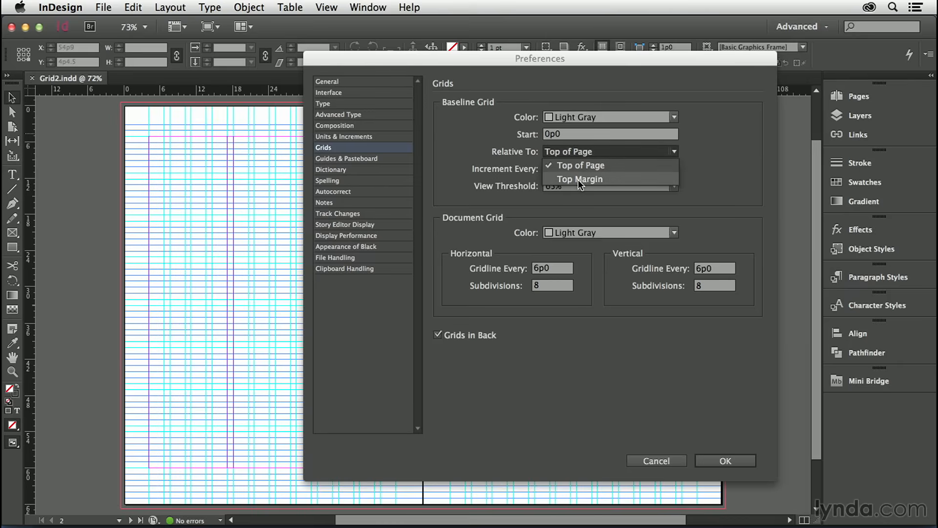
pyautogui.click(579, 179)
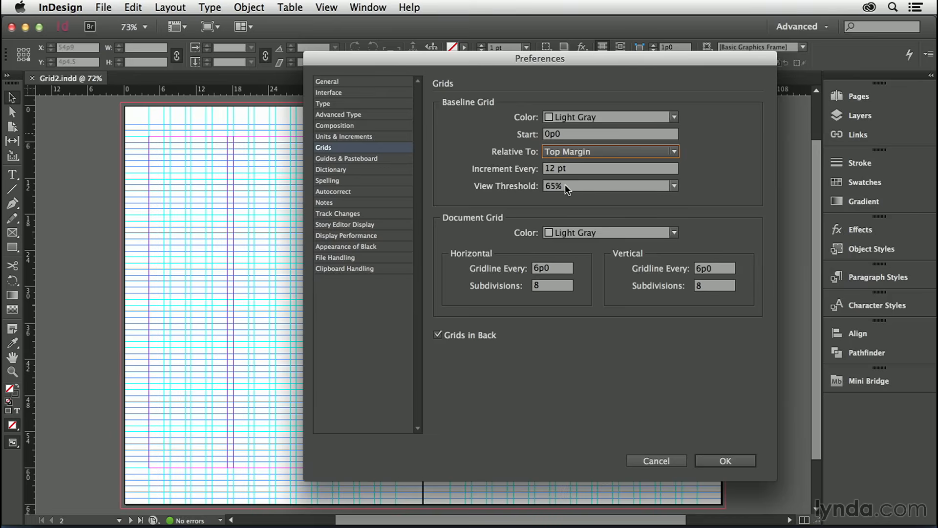
pyautogui.moveTo(477, 389)
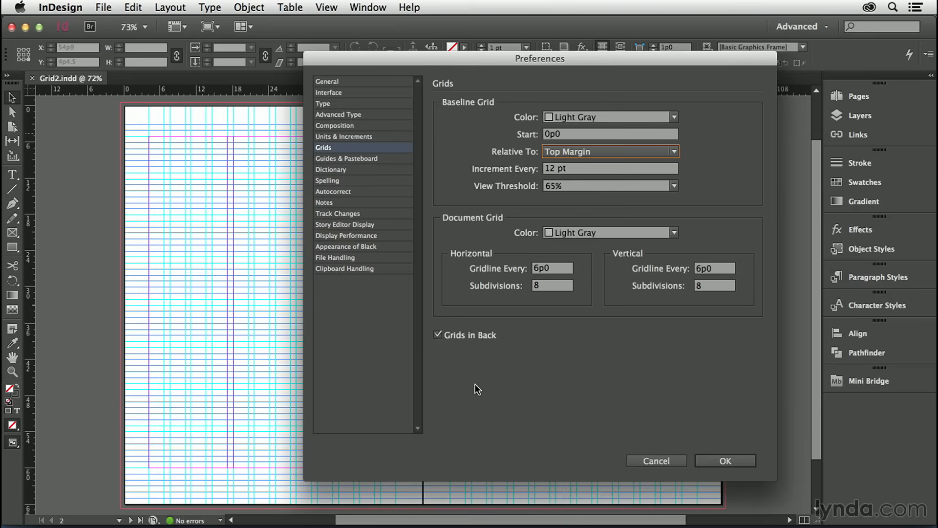
# - Keep the 12 pt increment and stop placing grids behind page objects
pyautogui.click(609, 168)
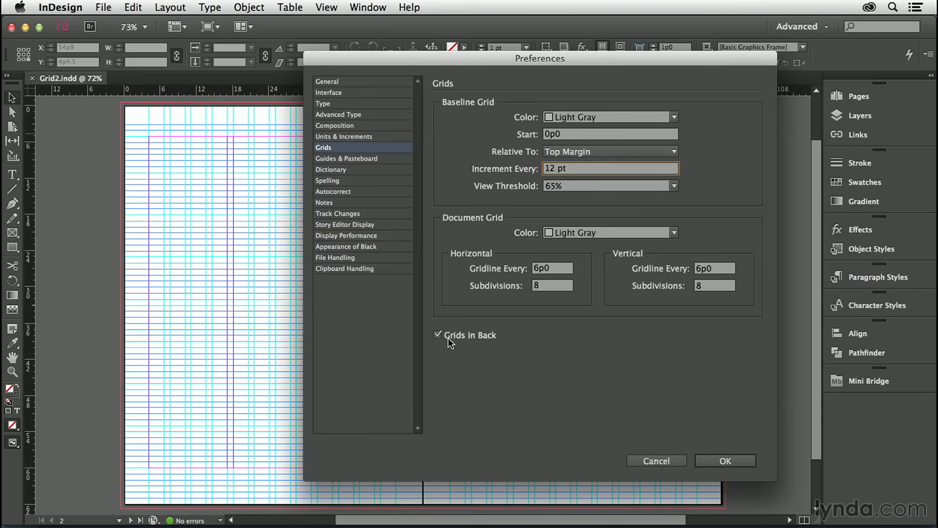
pyautogui.click(609, 169)
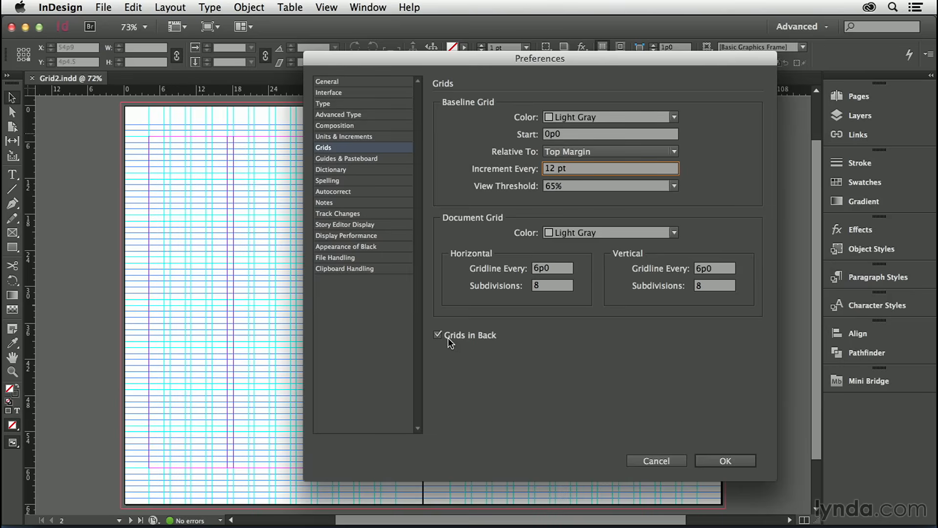
pyautogui.click(438, 334)
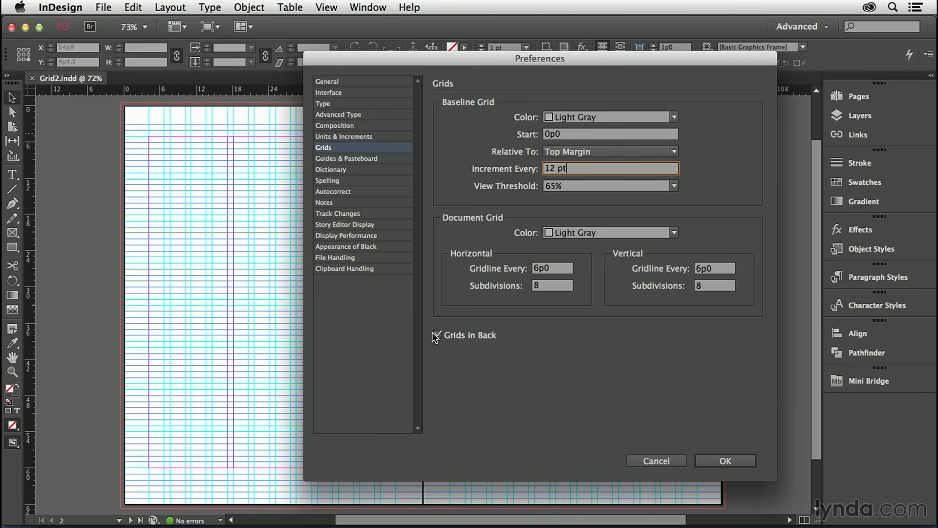
pyautogui.click(438, 334)
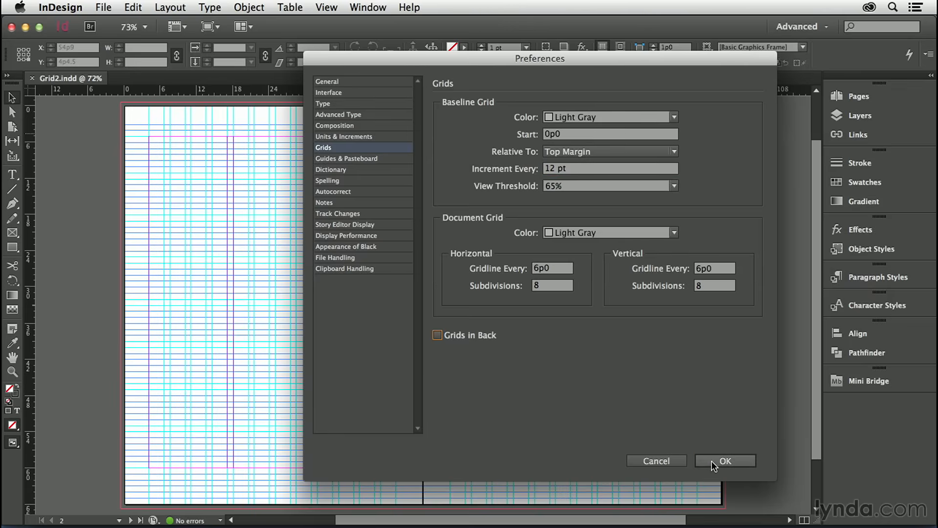
# - Apply the grid preferences so the grid begins at the top margin on both pages
pyautogui.click(725, 460)
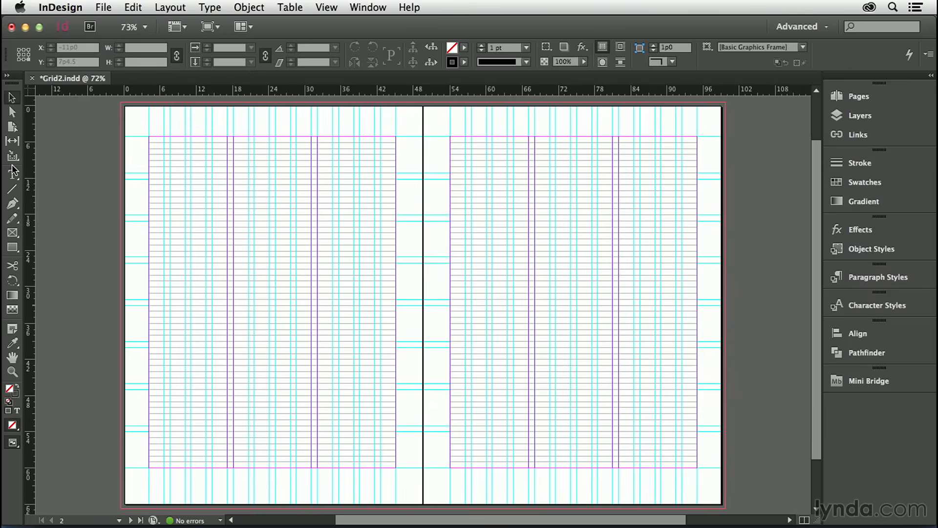
# - Draw a one-column text frame on the left page, fill it with placeholder text at 10 pt on 12 pt leading
pyautogui.click(12, 174)
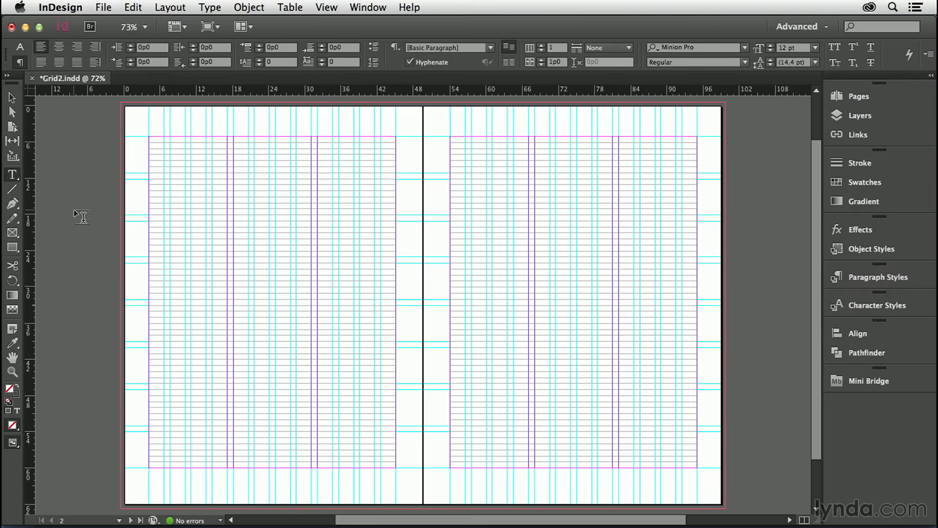
pyautogui.moveTo(262, 141); pyautogui.dragTo(293, 281)
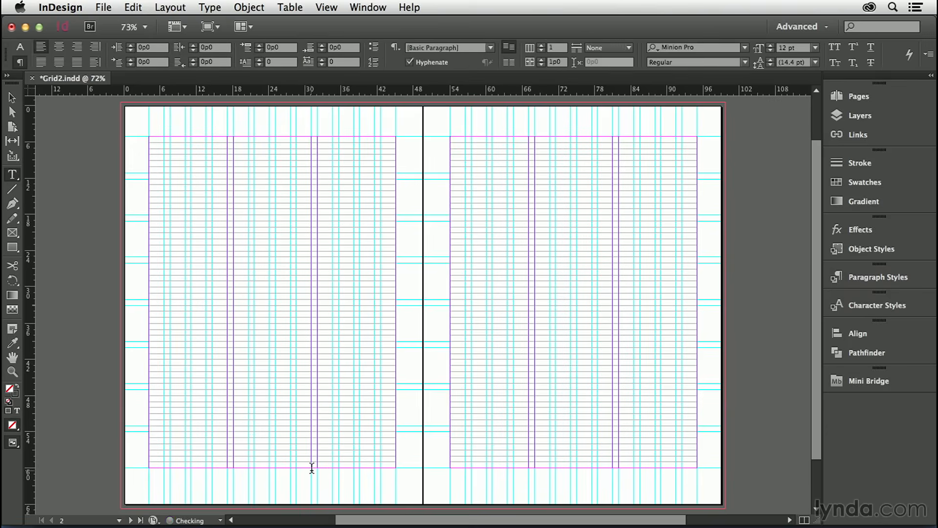
pyautogui.click(209, 7)
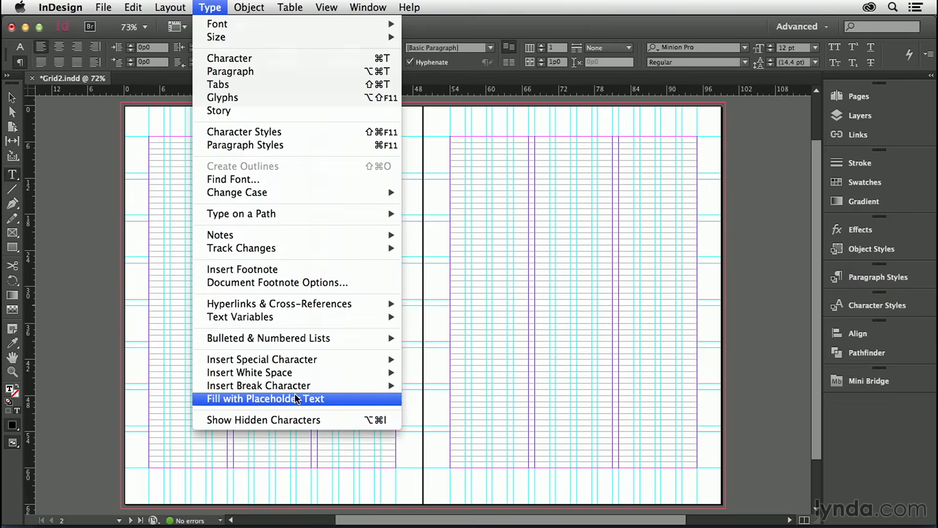
pyautogui.click(263, 399)
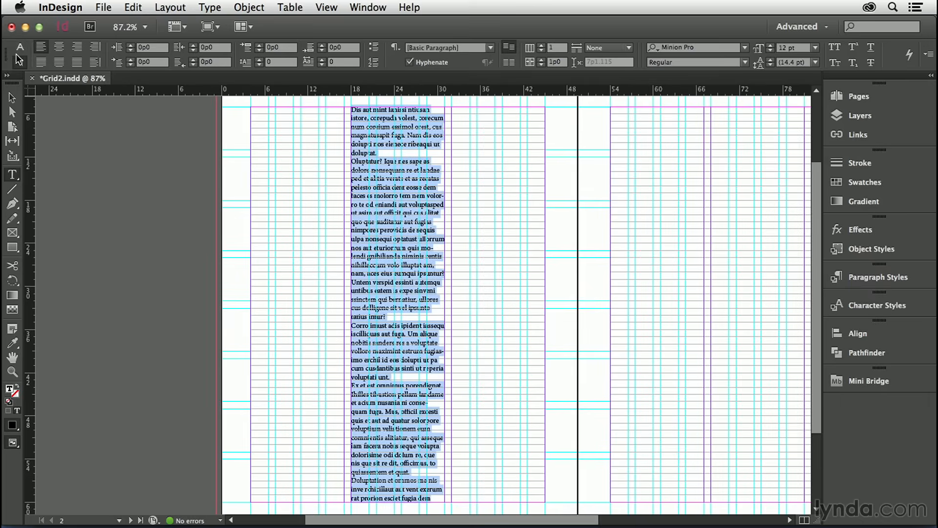
pyautogui.click(19, 47)
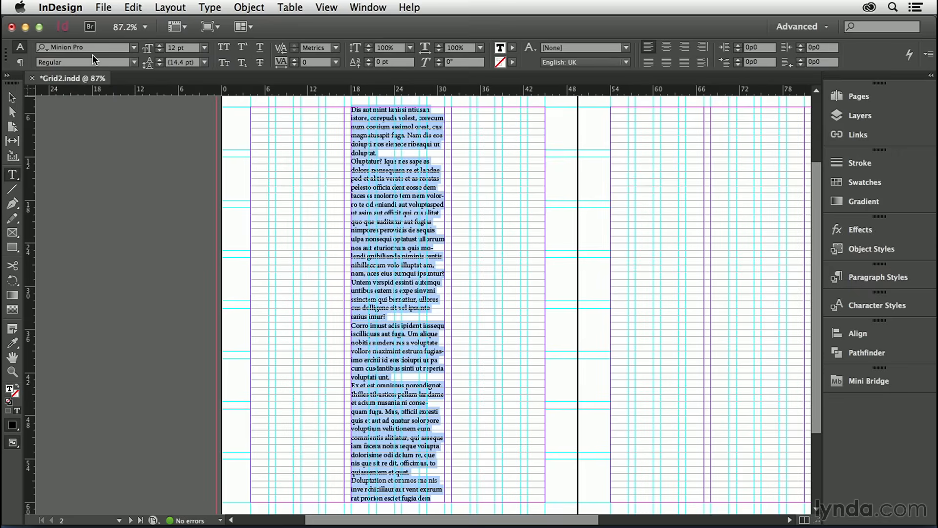
pyautogui.click(84, 47)
pyautogui.write('10')
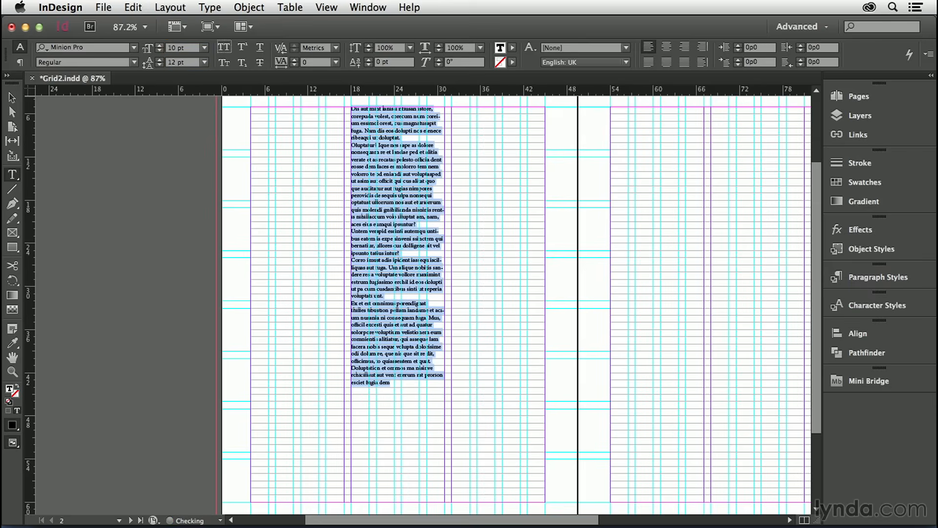
pyautogui.moveTo(324, 143)
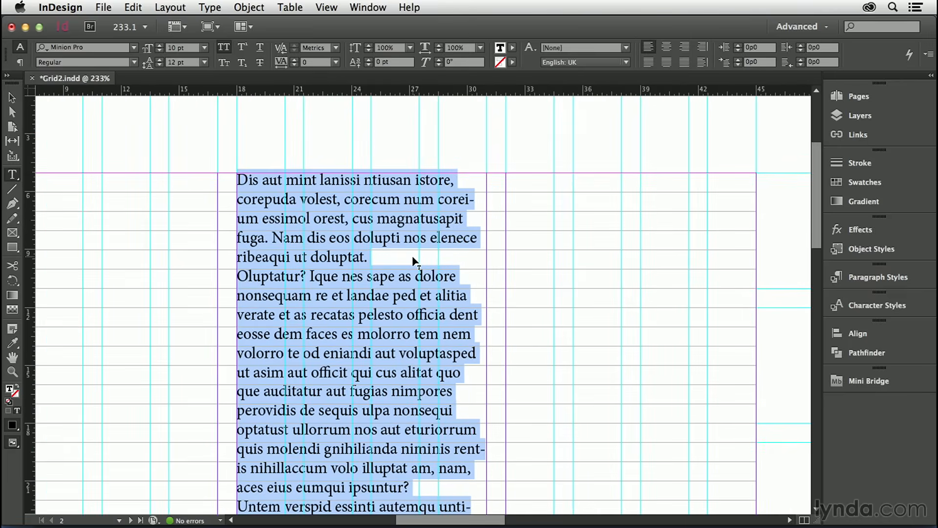
# - Align the selected placeholder paragraphs to the baseline grid
pyautogui.click(18, 63)
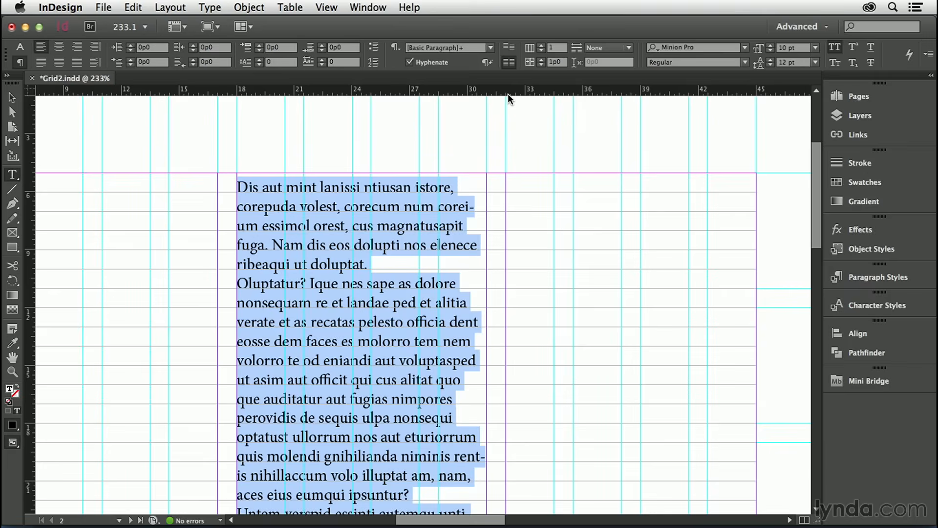
pyautogui.moveTo(510, 63)
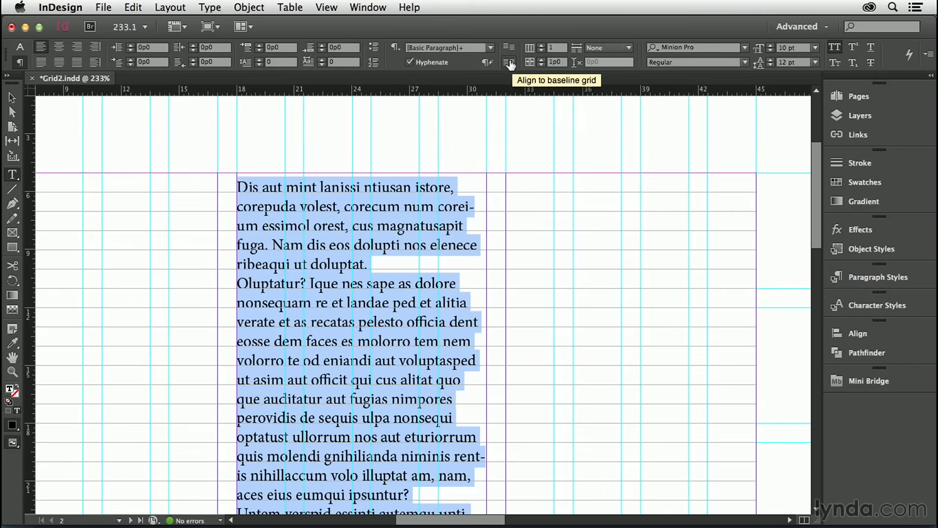
pyautogui.click(508, 62)
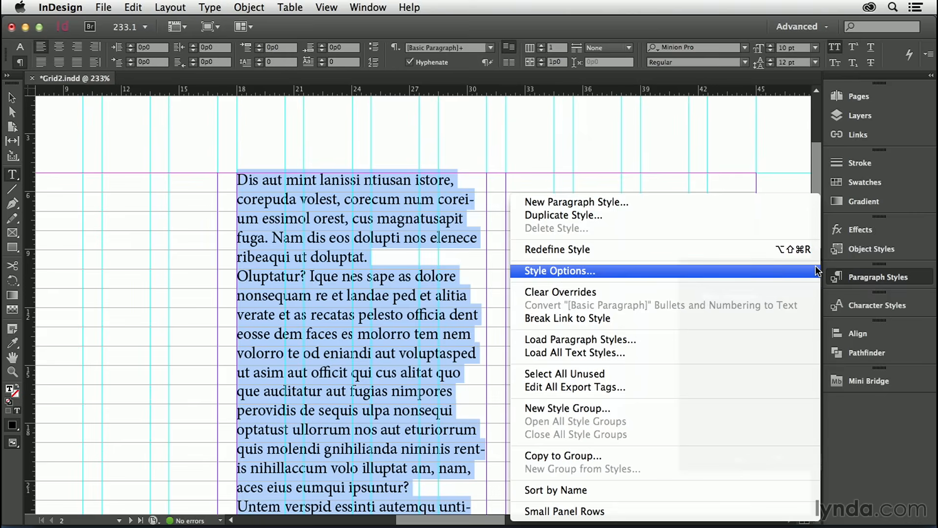
pyautogui.moveTo(597, 206)
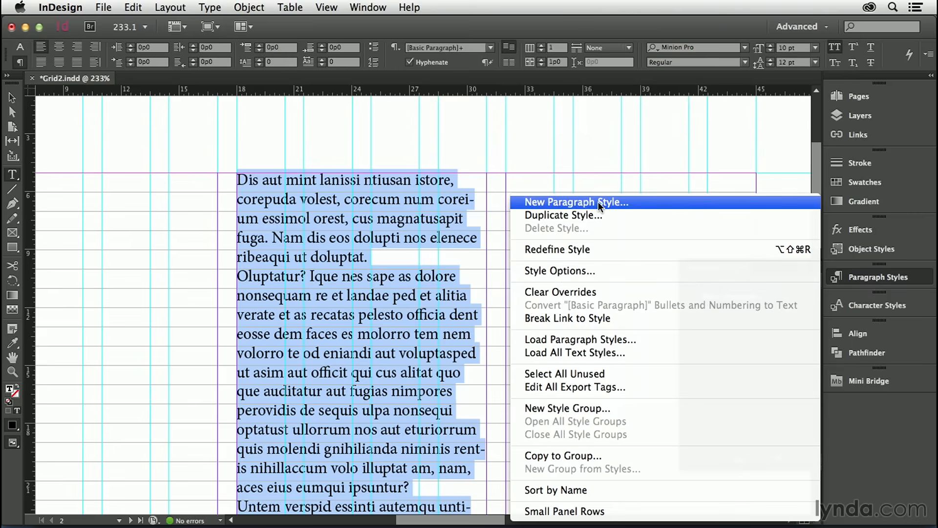
# - Create a 'body' paragraph style with Align to Grid set to All Lines
pyautogui.click(575, 202)
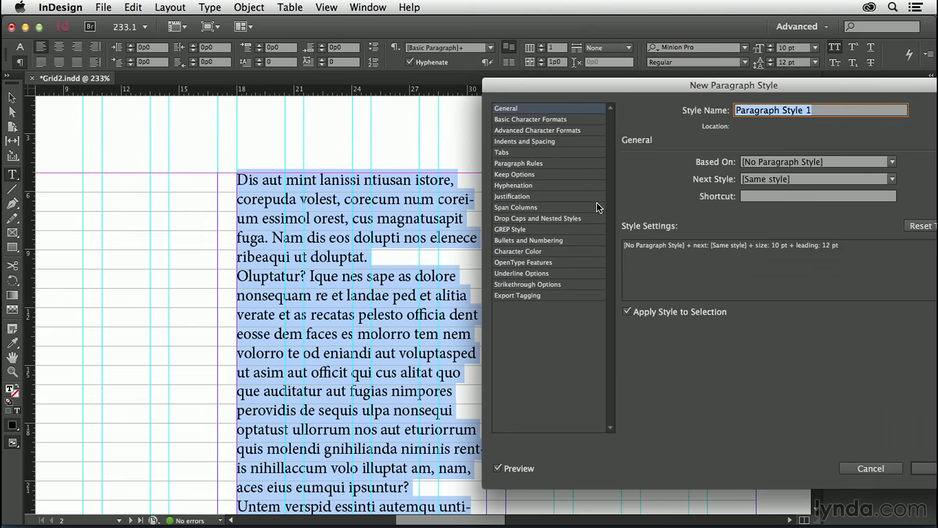
pyautogui.write('body')
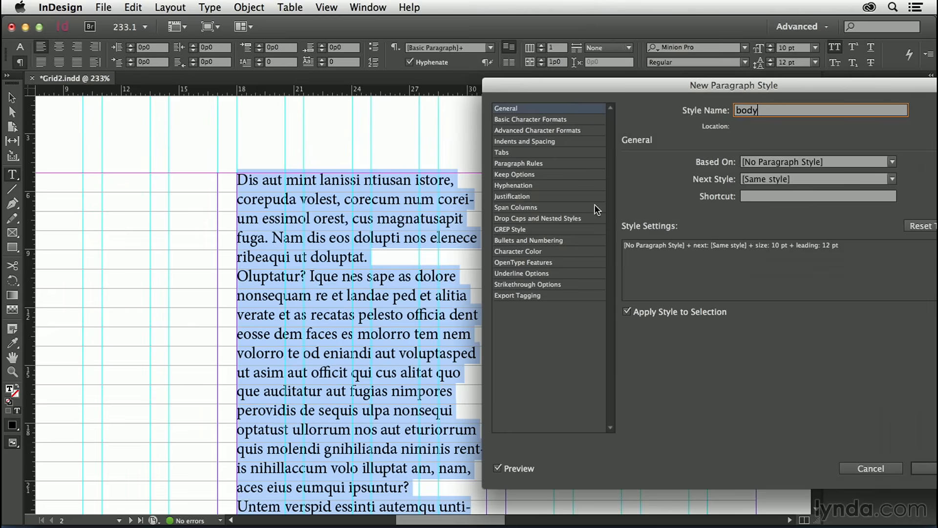
pyautogui.click(524, 141)
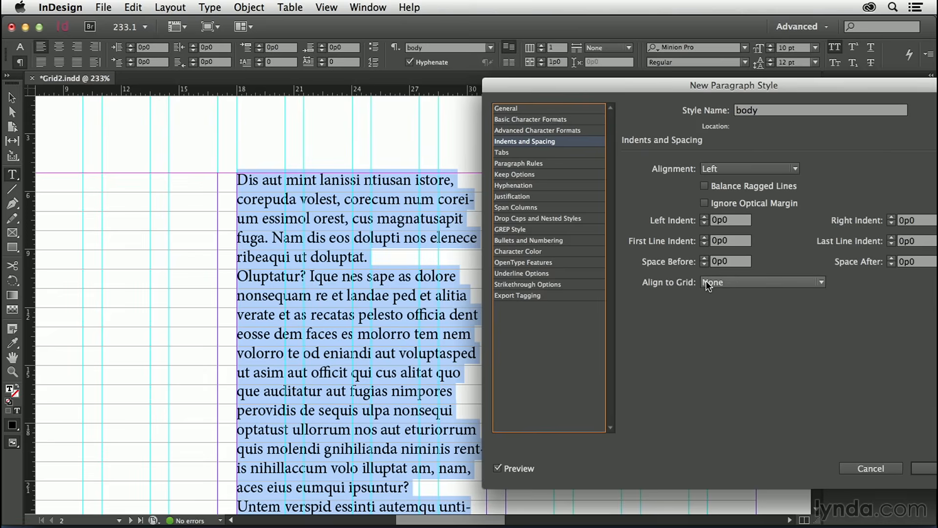
pyautogui.click(761, 281)
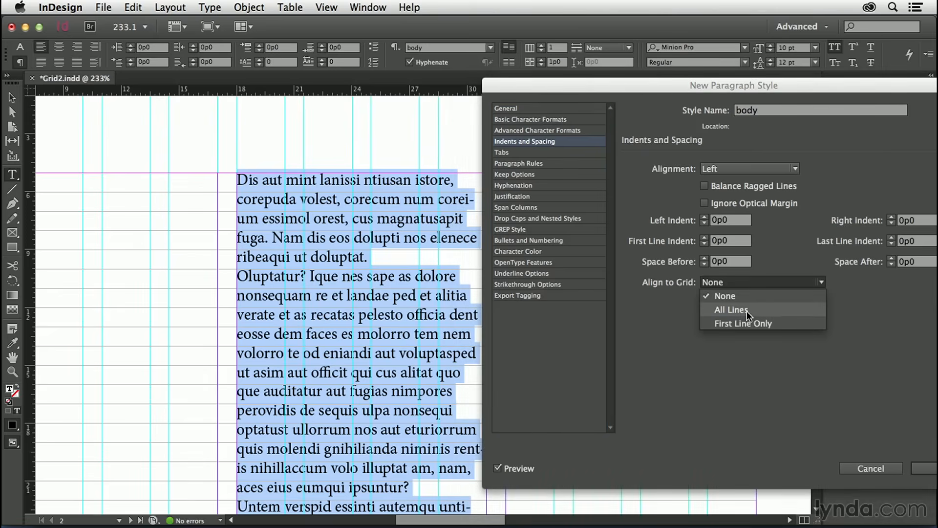
pyautogui.moveTo(766, 324)
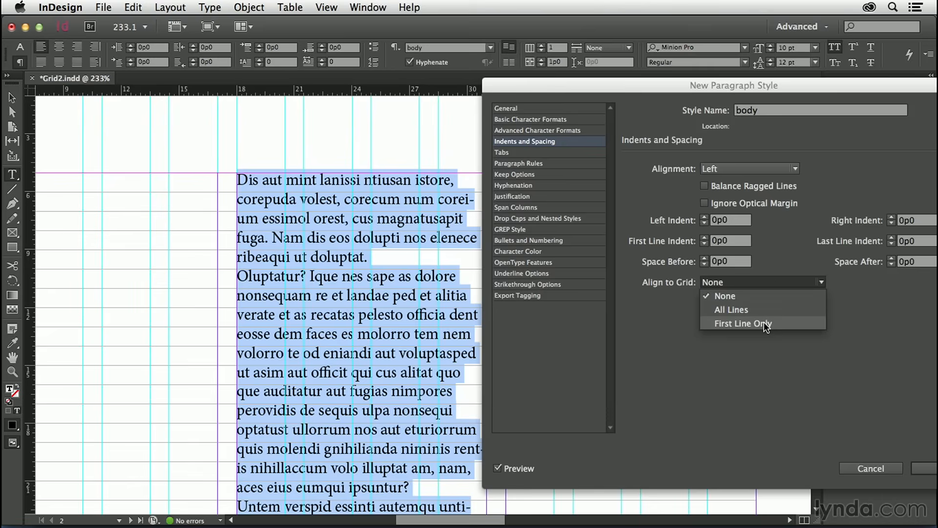
pyautogui.moveTo(753, 314)
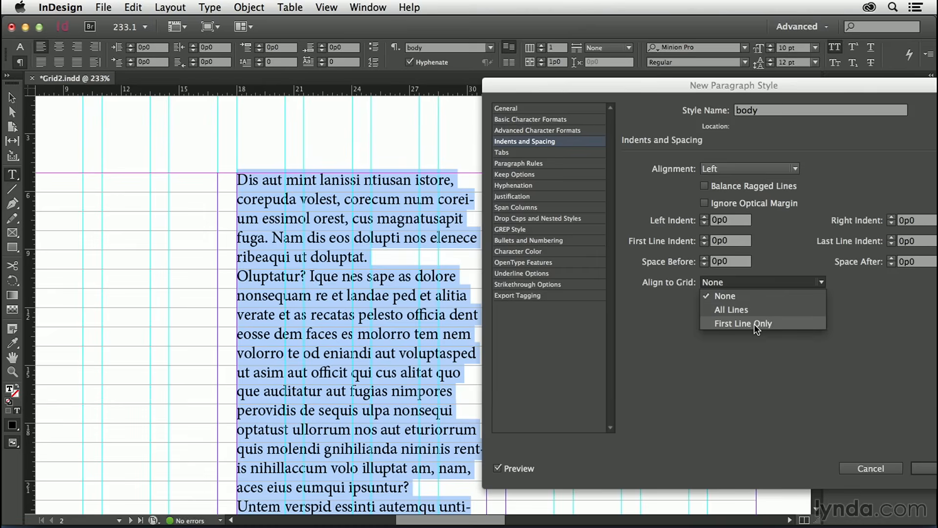
pyautogui.click(732, 310)
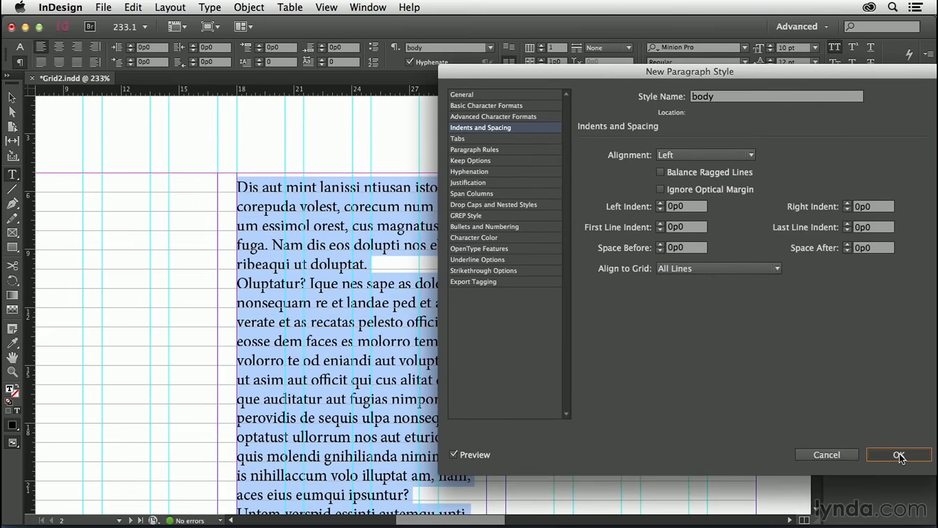
pyautogui.click(899, 455)
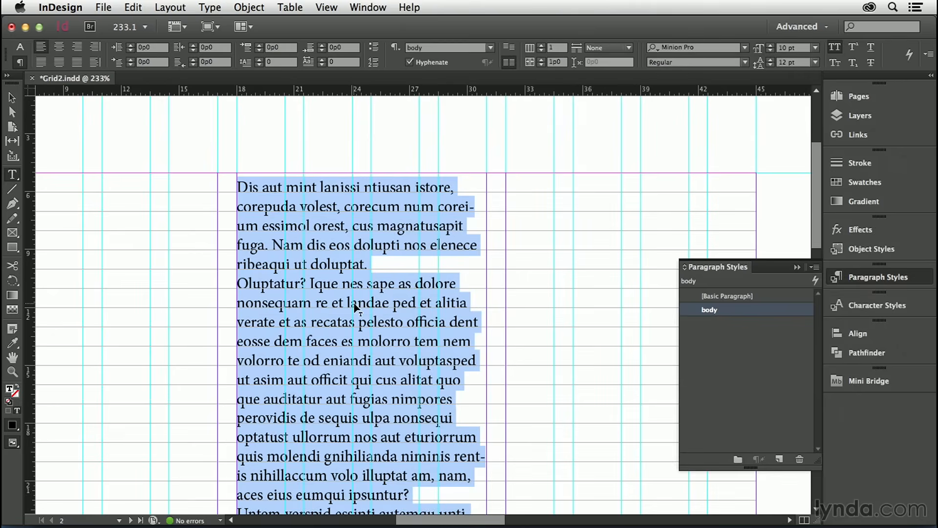